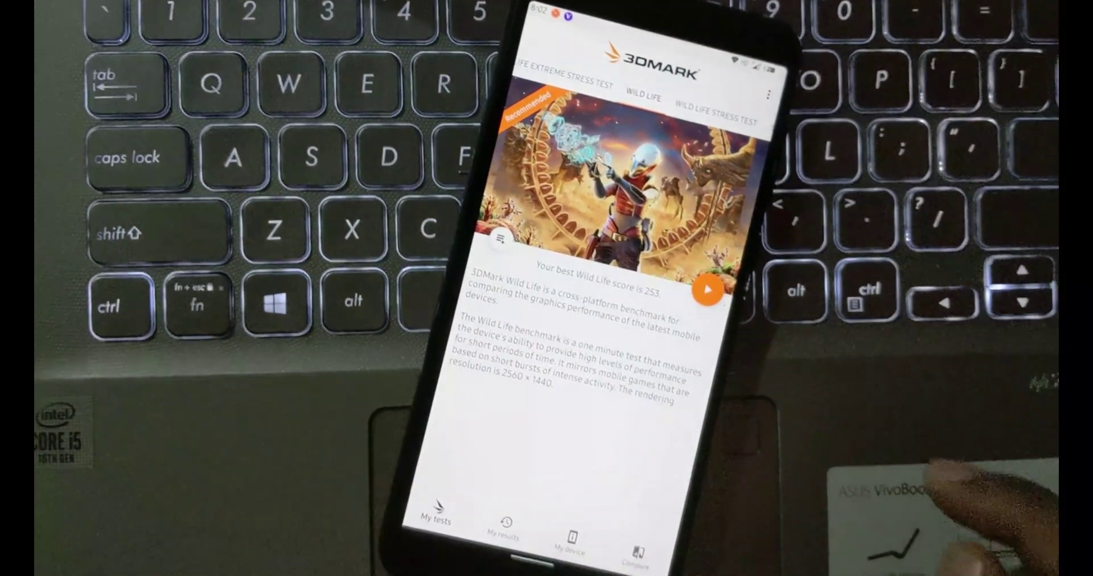
Step: Launch the Wild Life benchmark run from its tab's orange play button
left_click(711, 301)
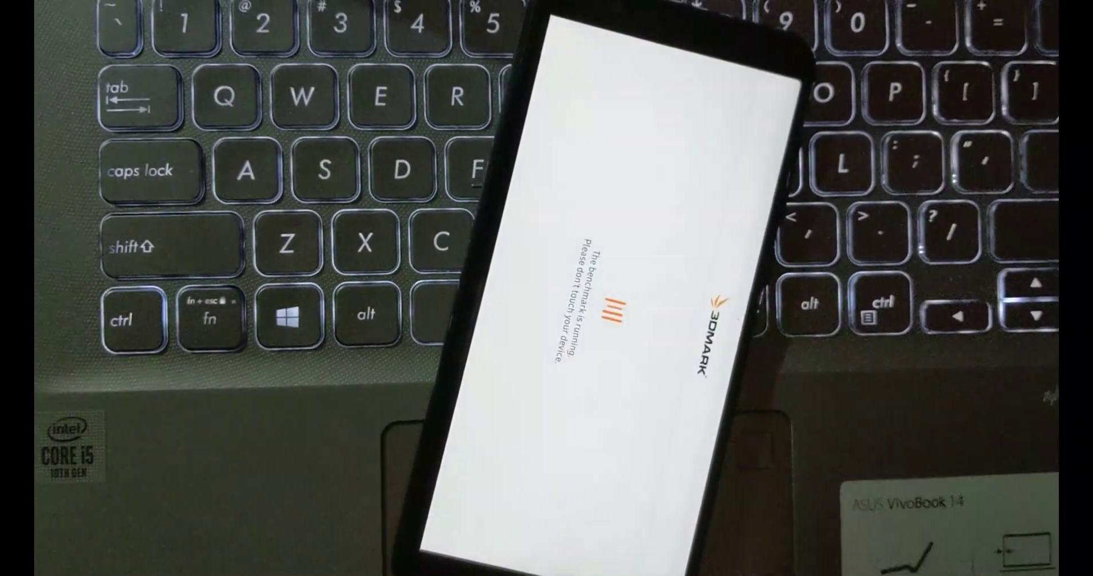